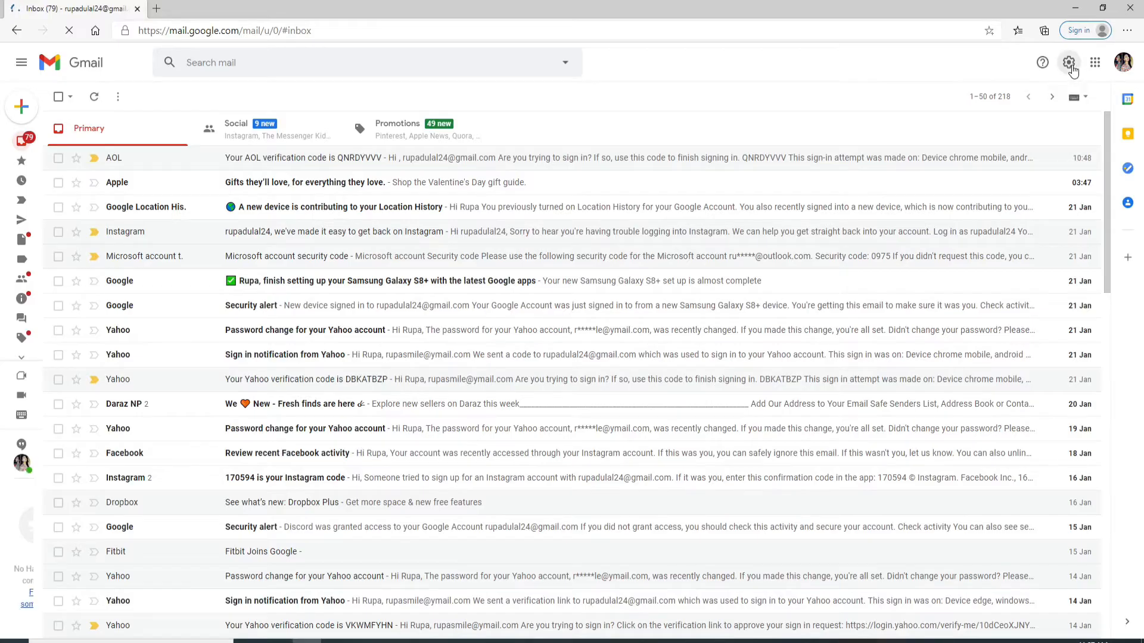
Open Gmail's full settings page from the gear menu in the inbox
left_click(1067, 62)
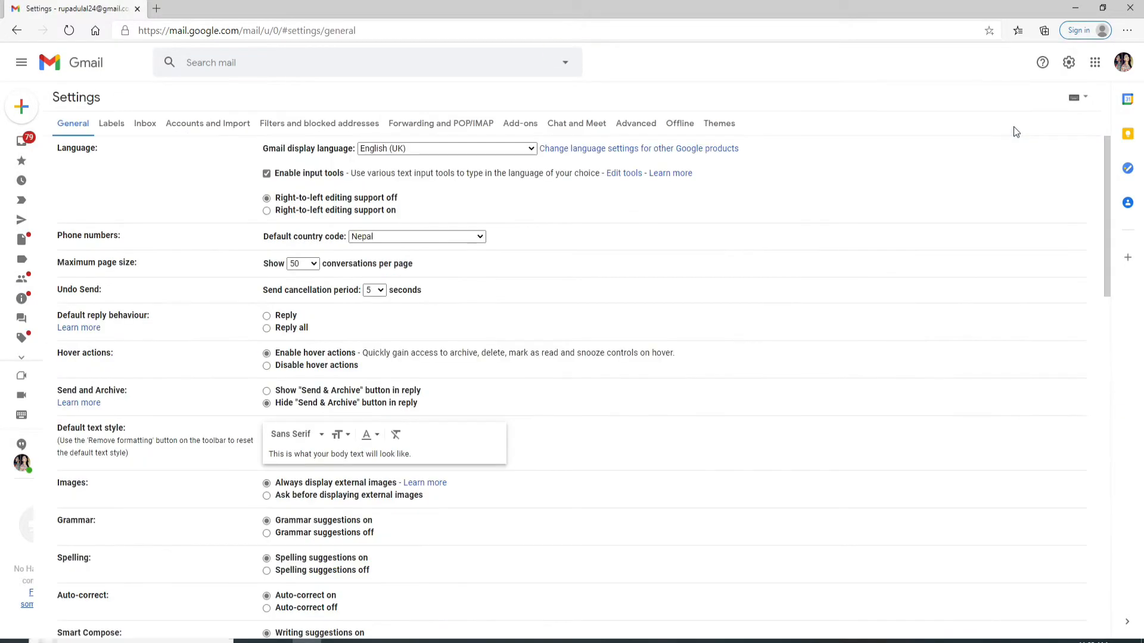
mouse_move(144, 123)
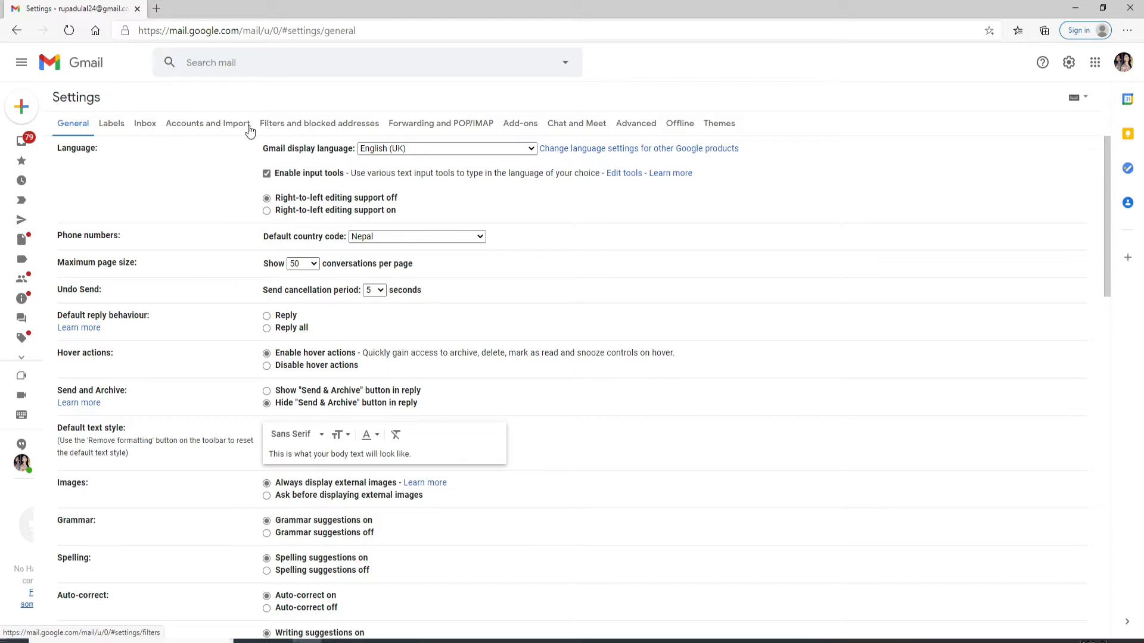
Go to Accounts and Import and start adding another email account to check mail from
left_click(207, 123)
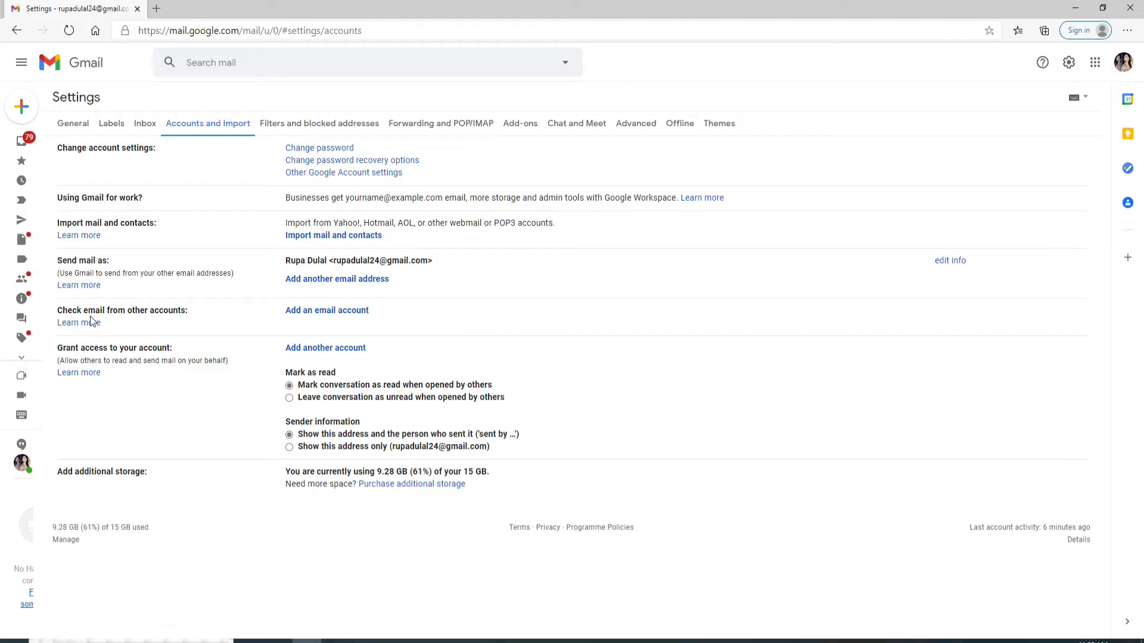
mouse_move(326, 310)
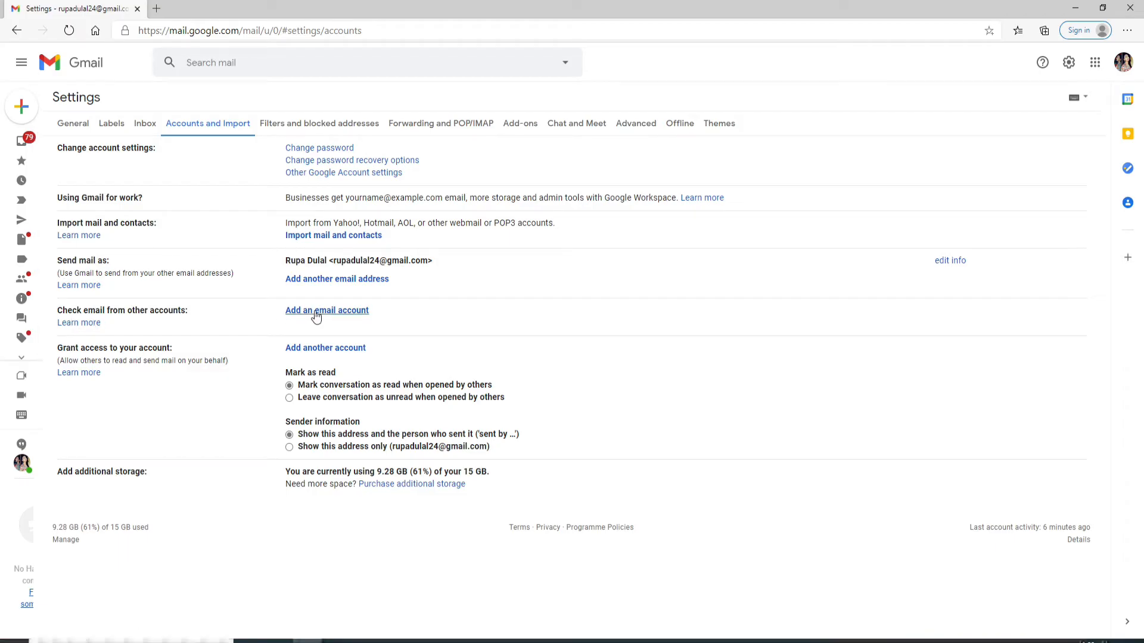
left_click(326, 310)
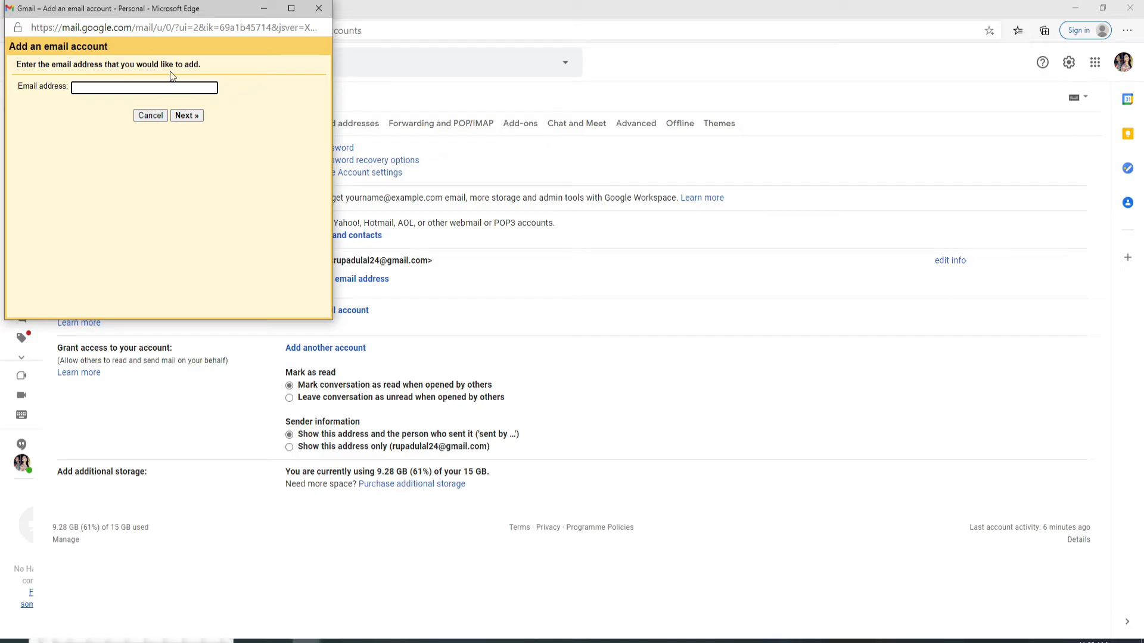
Enter the AOL address and continue with 'Link accounts with Gmailify' selected
left_click(144, 87)
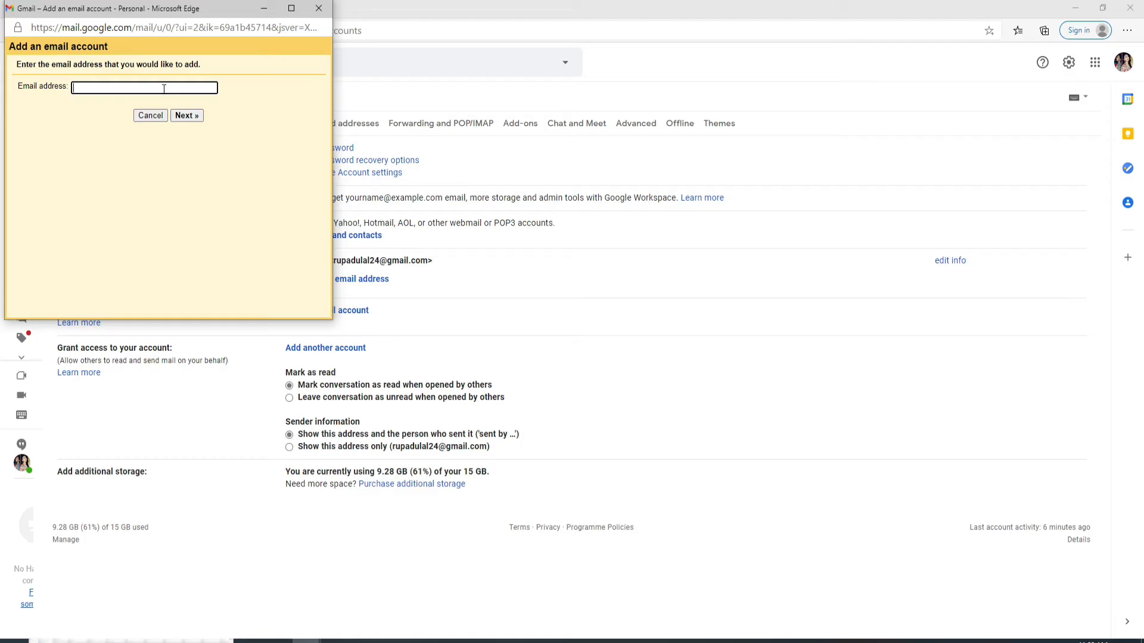
left_click(186, 115)
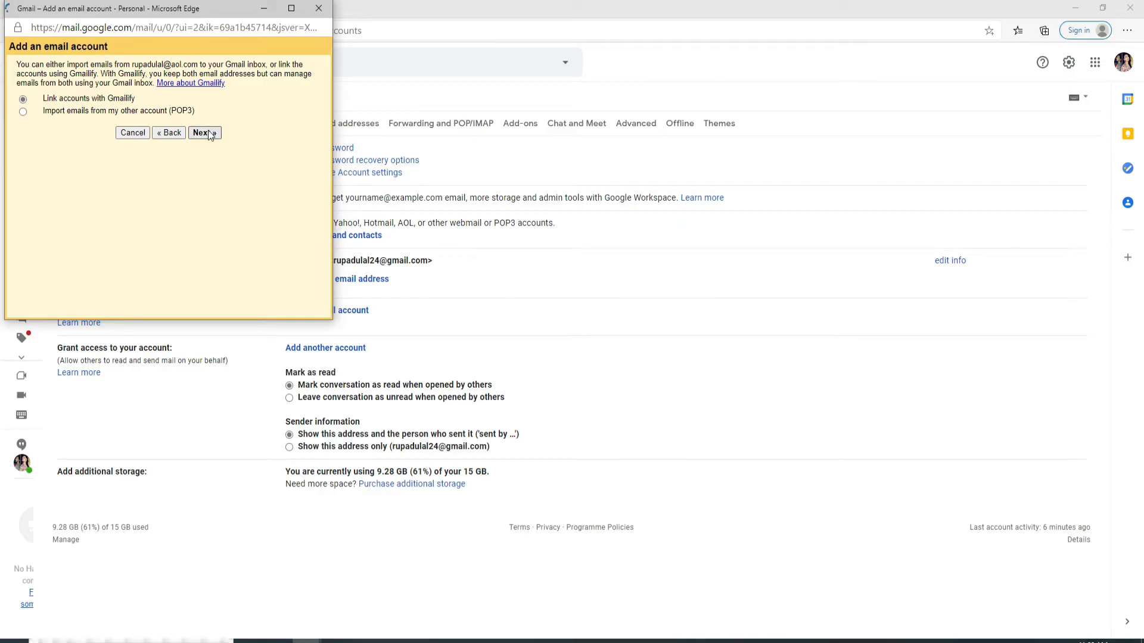
left_click(204, 132)
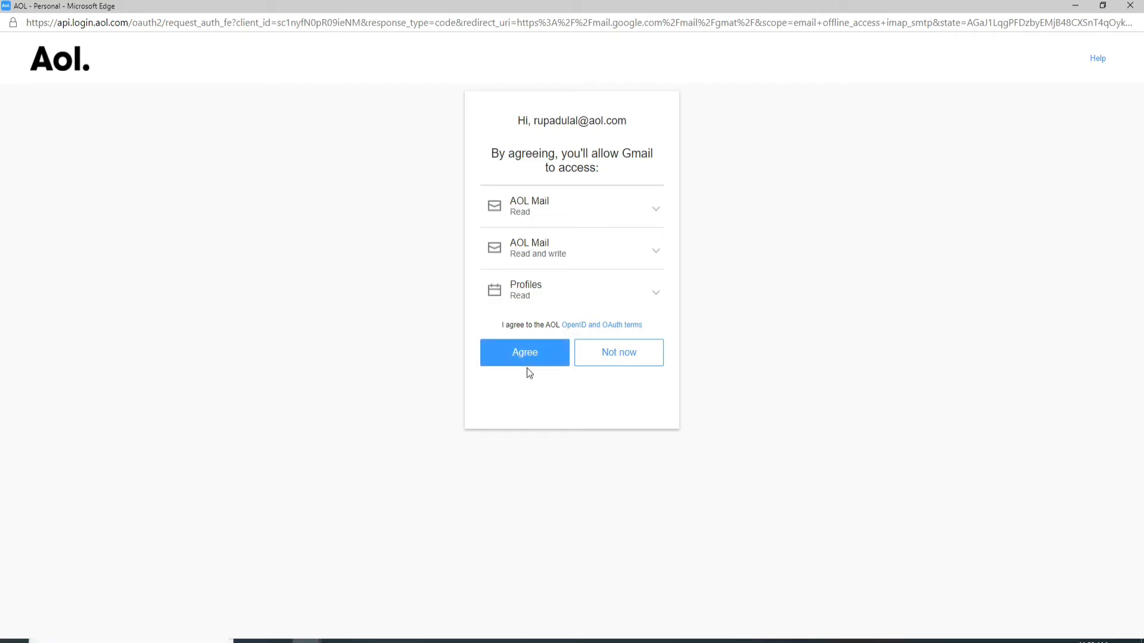
Agree on the AOL consent page so Gmail can read and send AOL mail and read the profile
left_click(524, 352)
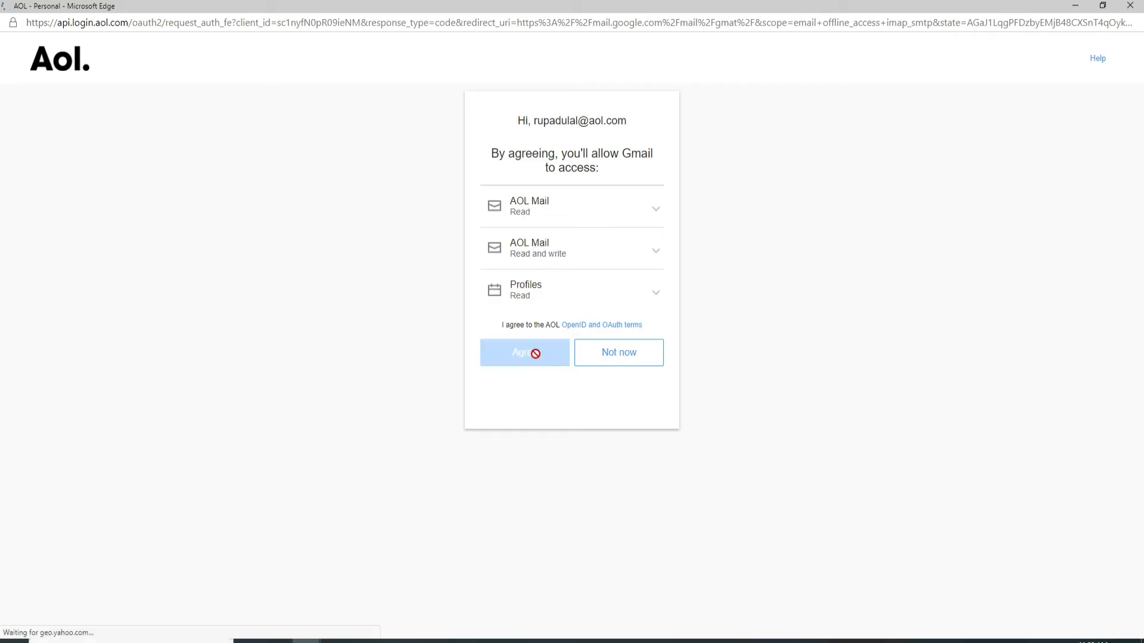
left_click(524, 353)
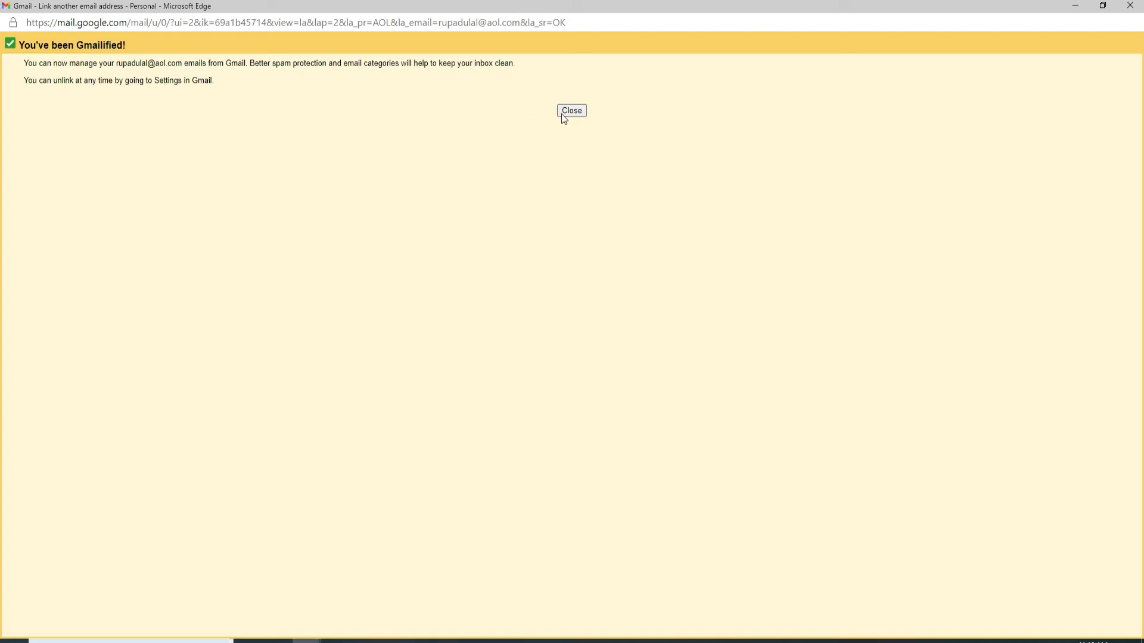
Close the 'You've been Gmailified!' confirmation, returning to settings listing the AOL account
left_click(571, 110)
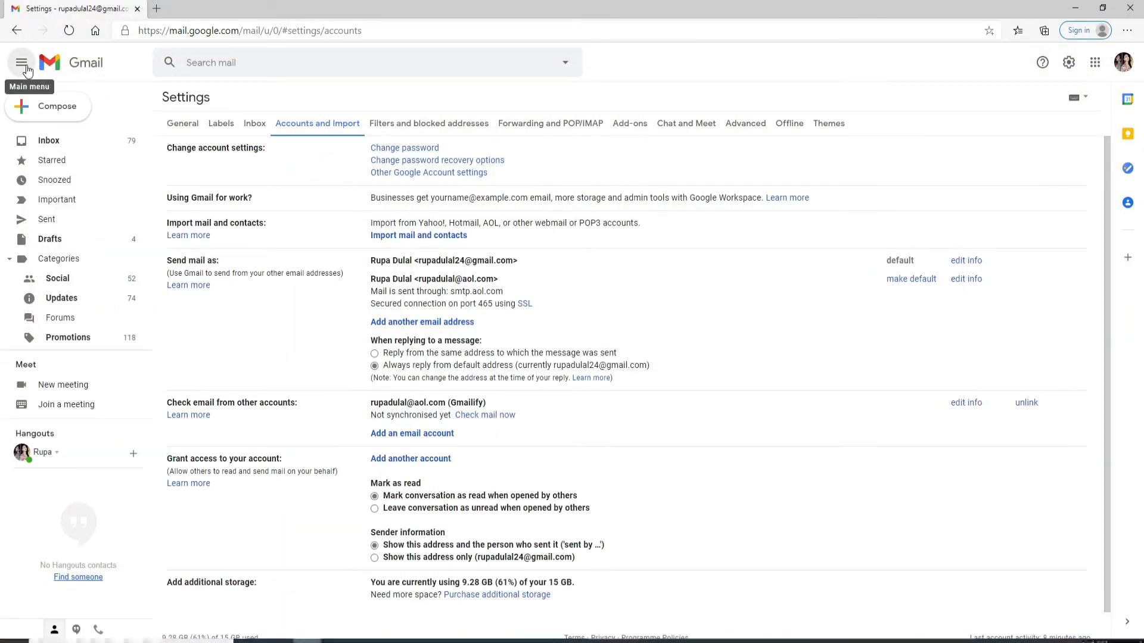
mouse_move(699, 230)
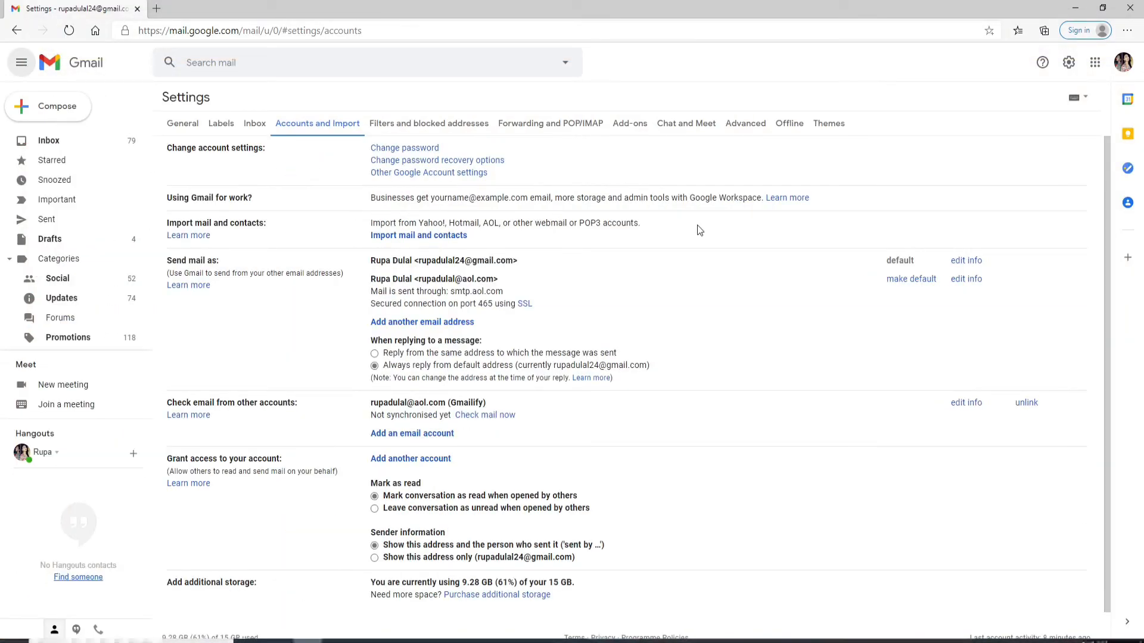